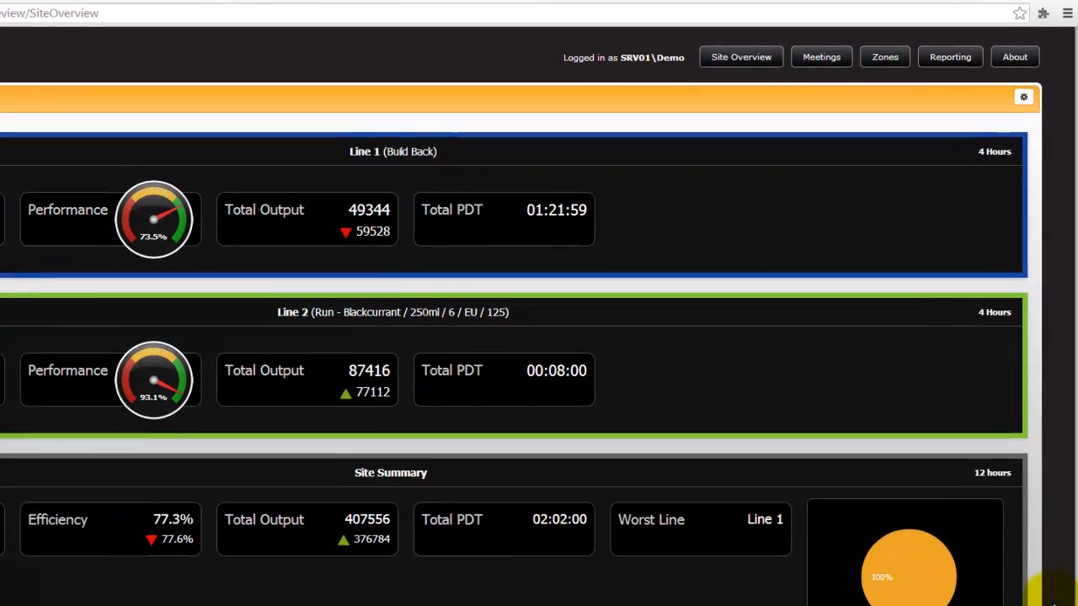
Open the Setup dialog for the Site Overview dashboard from its header gear icon.
left_click(1021, 95)
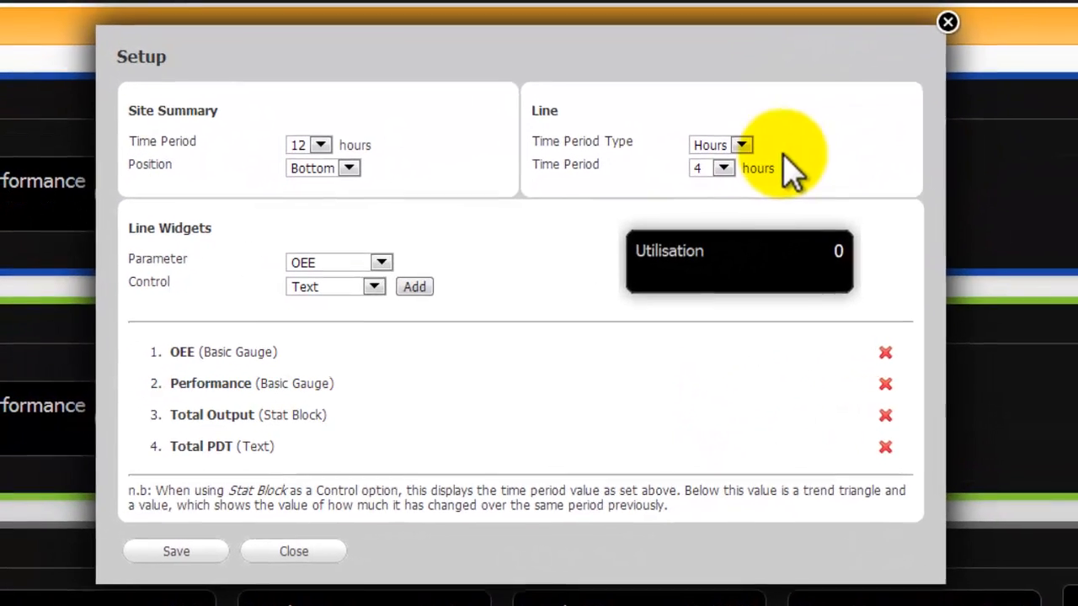
mouse_move(480, 147)
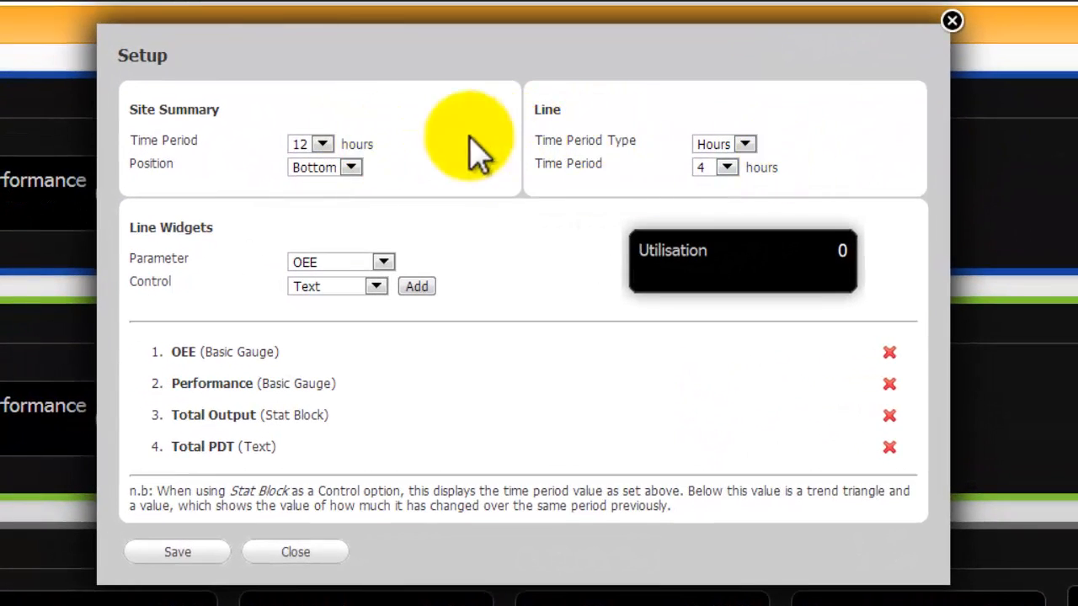
mouse_move(538, 173)
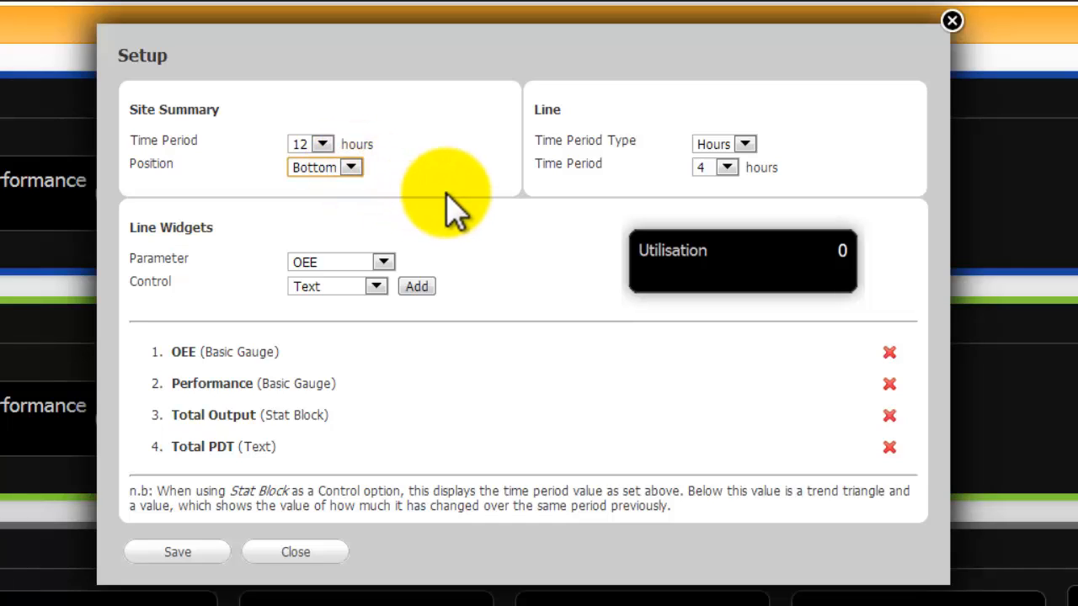
mouse_move(358, 324)
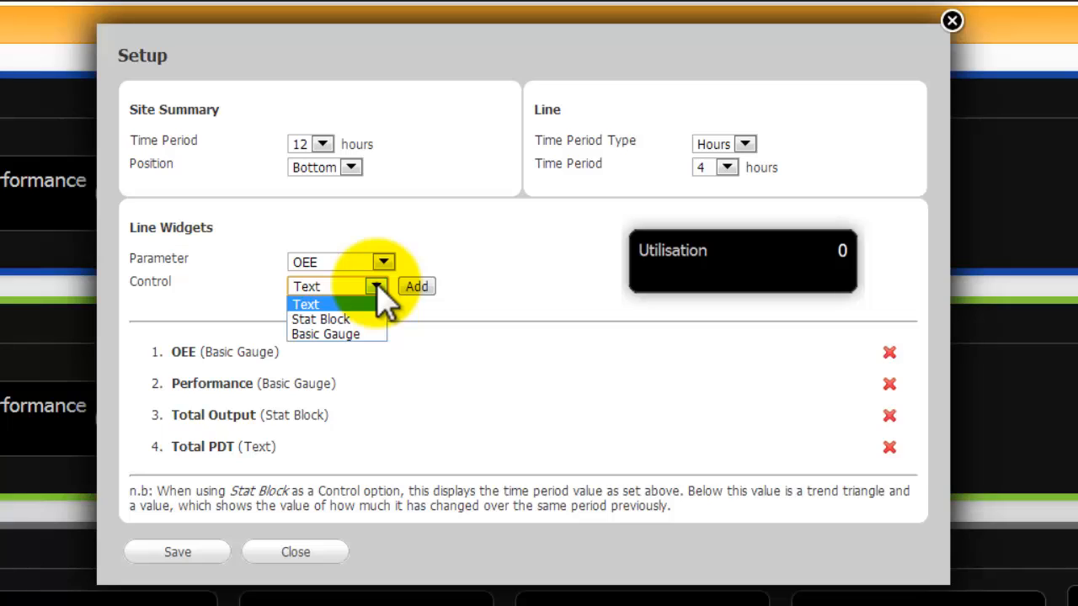
mouse_move(358, 122)
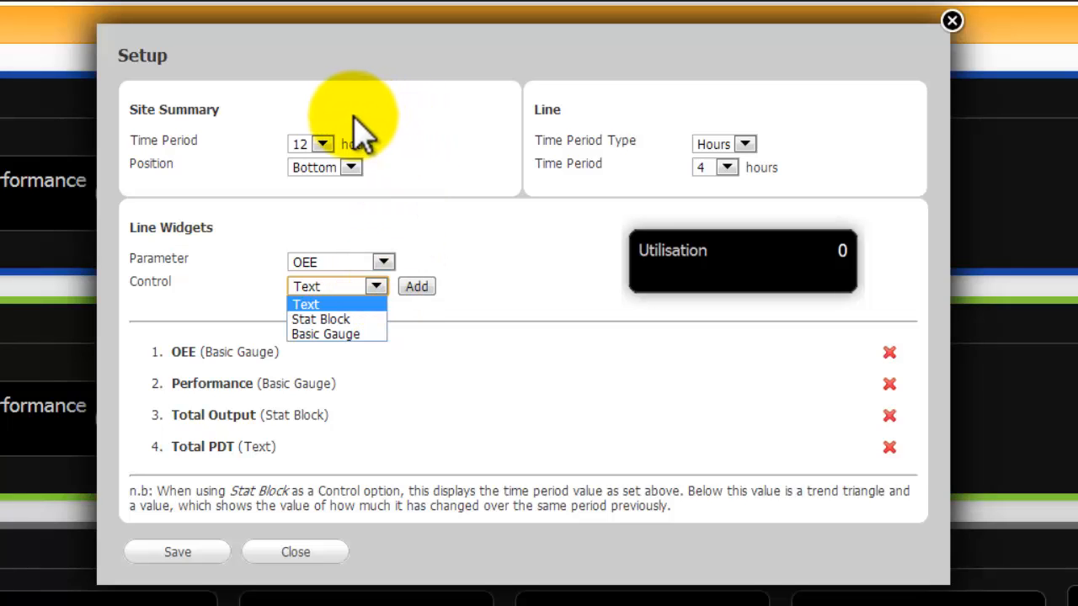
Set the Site Summary time period to 24 hours and save the setup.
left_click(320, 144)
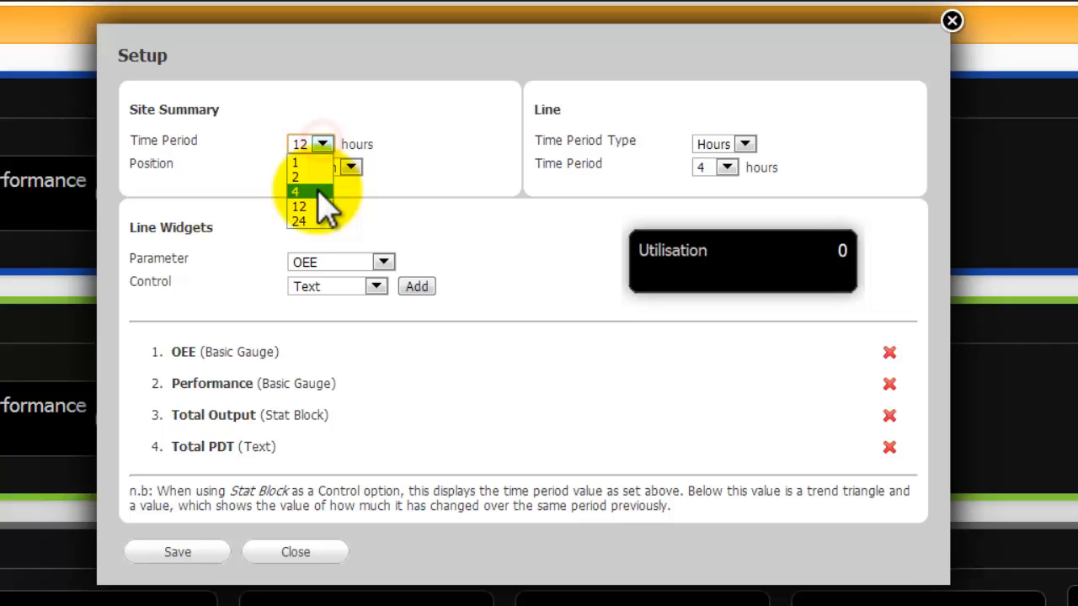
left_click(298, 221)
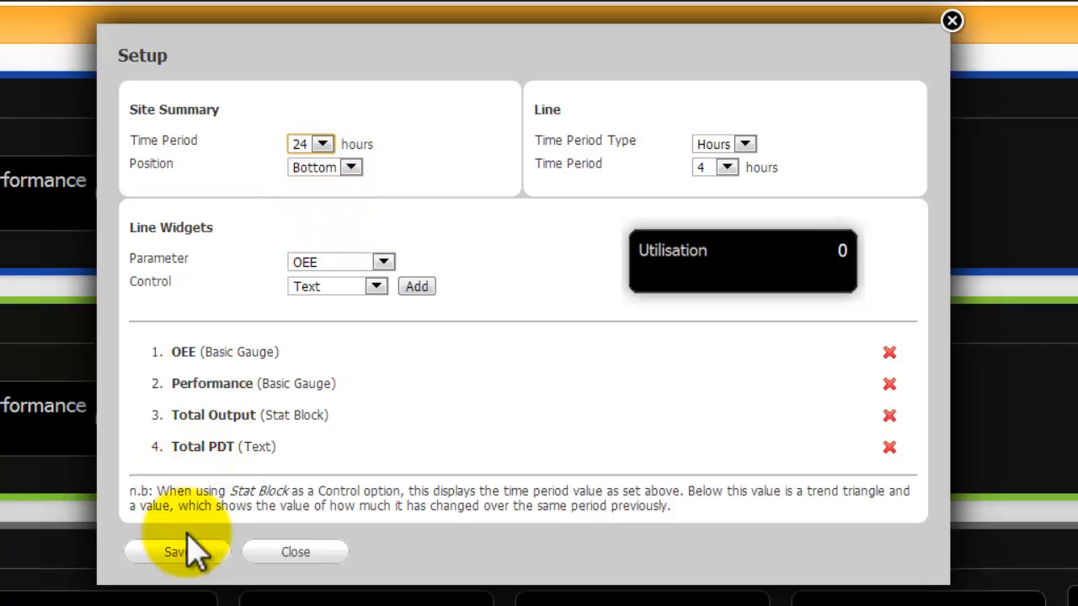
left_click(174, 552)
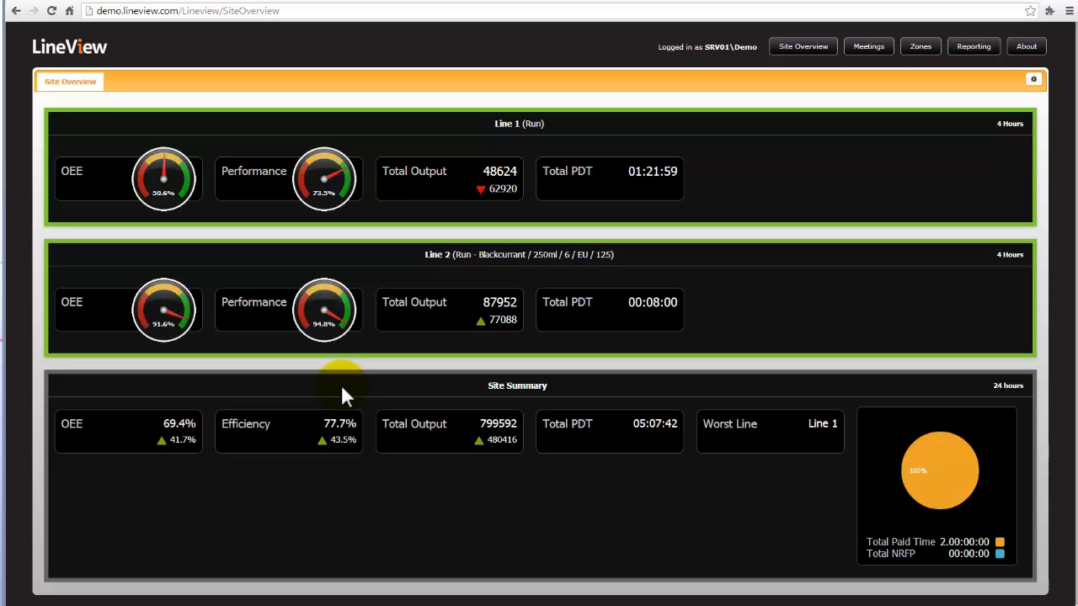
mouse_move(757, 185)
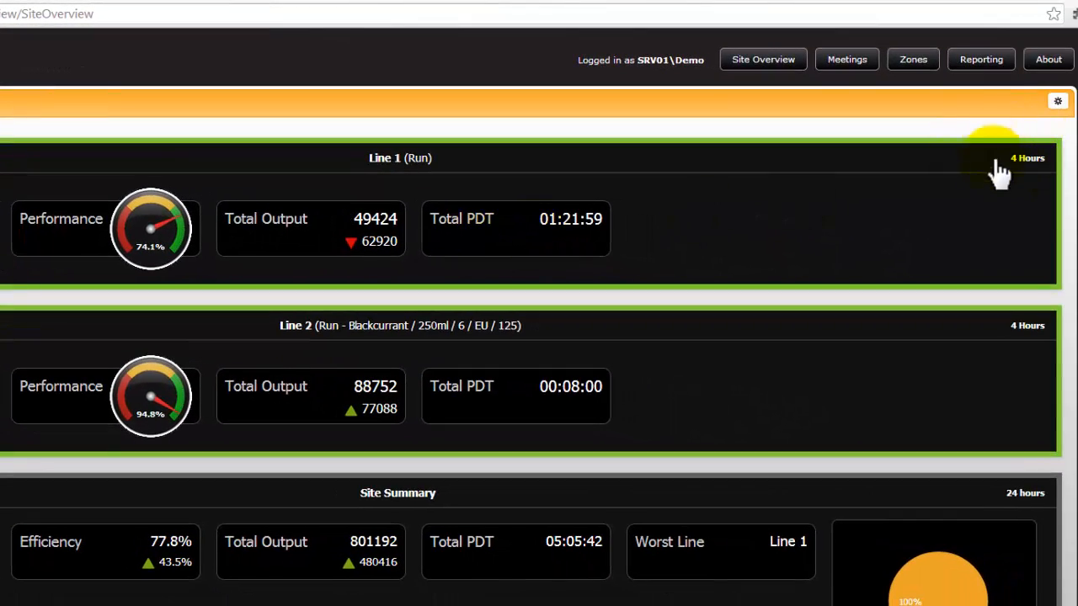
mouse_move(1010, 195)
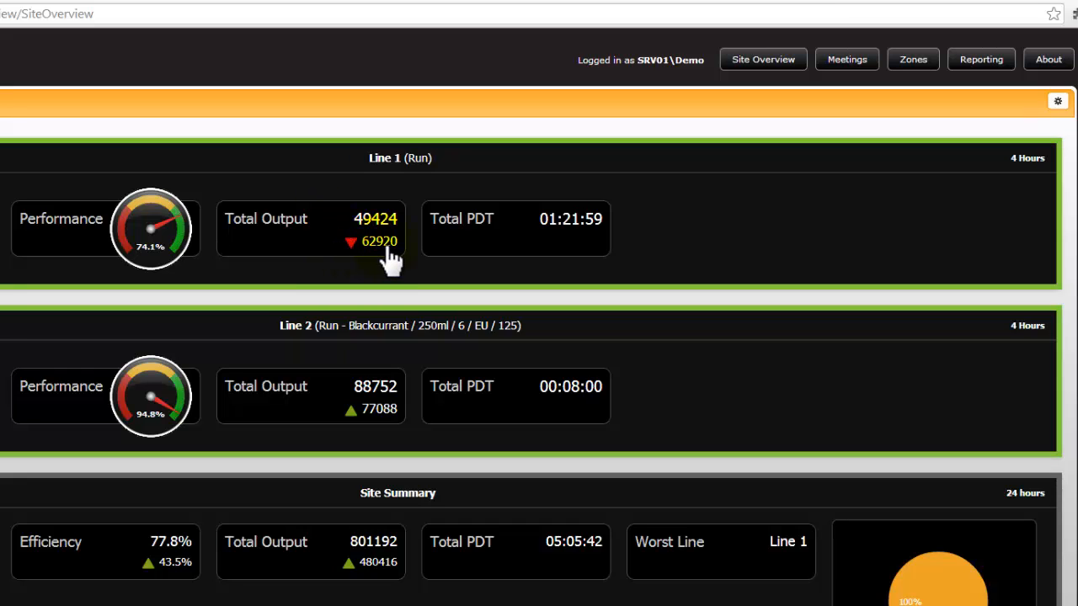
mouse_move(345, 433)
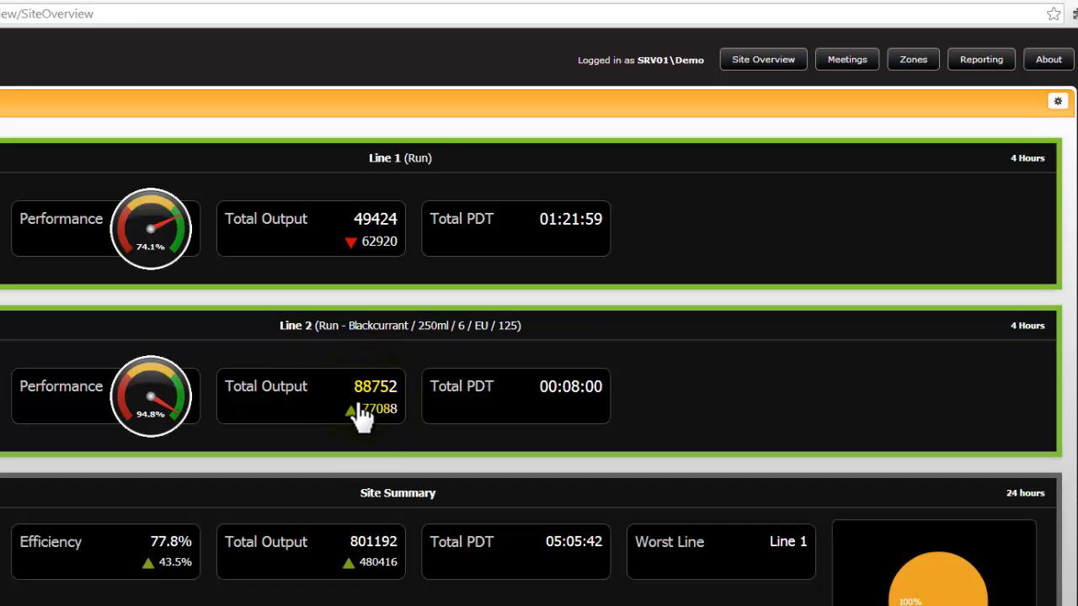
mouse_move(290, 248)
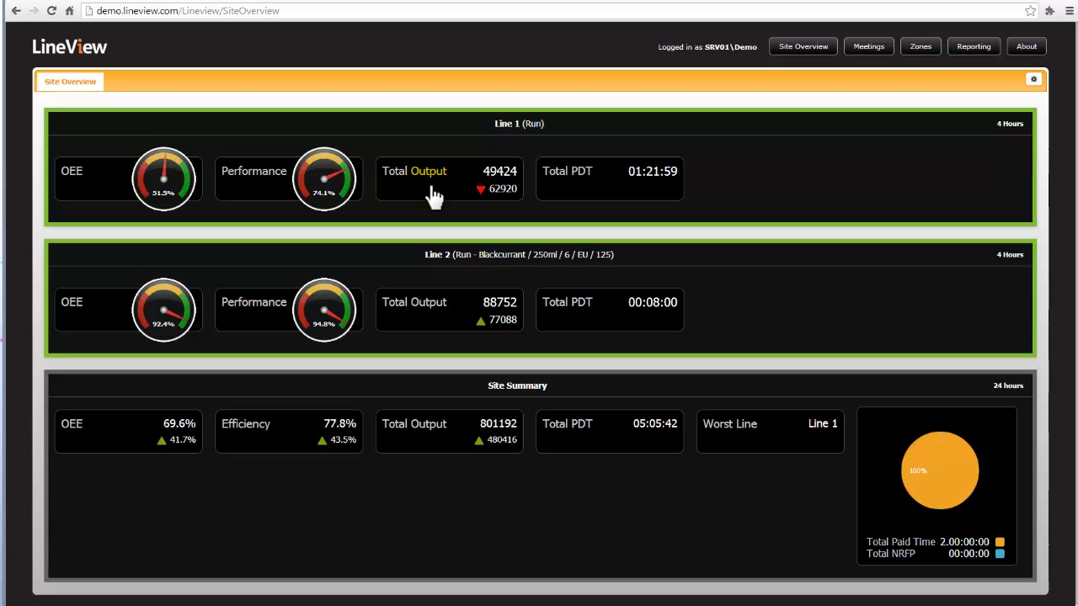
mouse_move(135, 309)
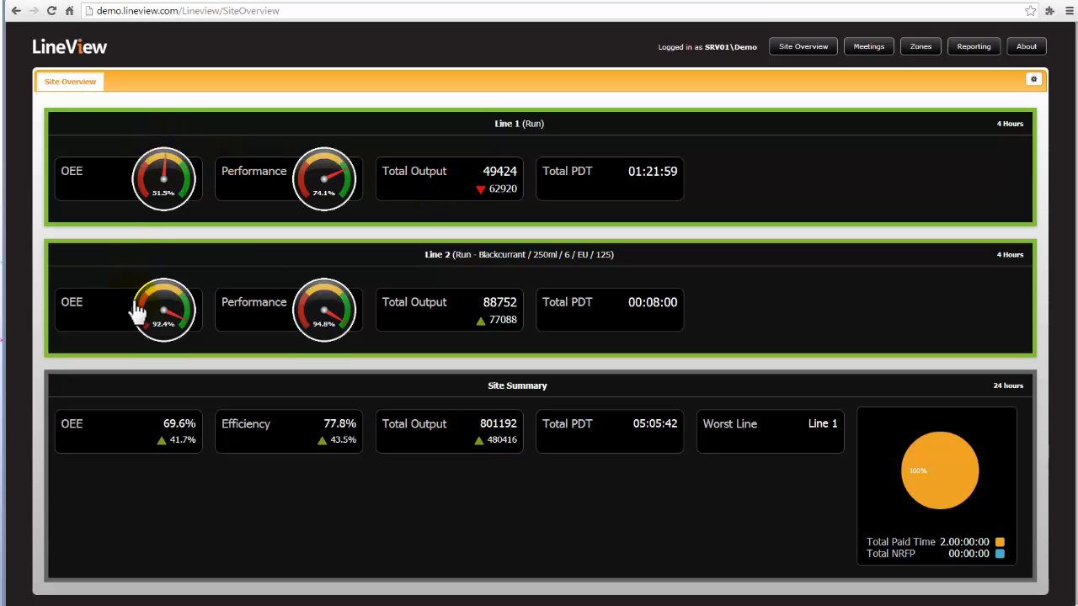
mouse_move(171, 362)
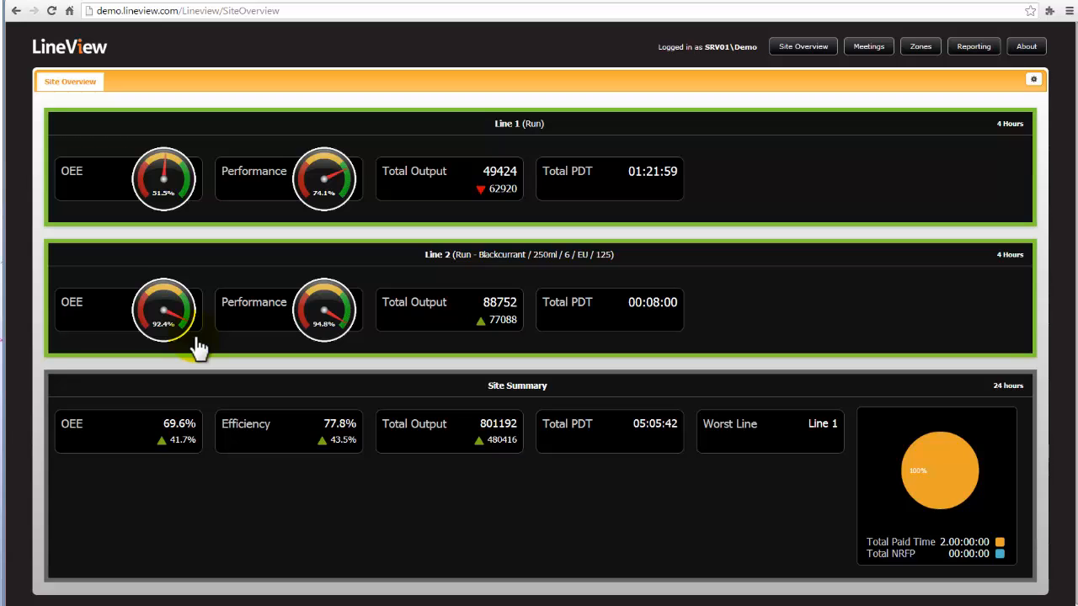
mouse_move(194, 172)
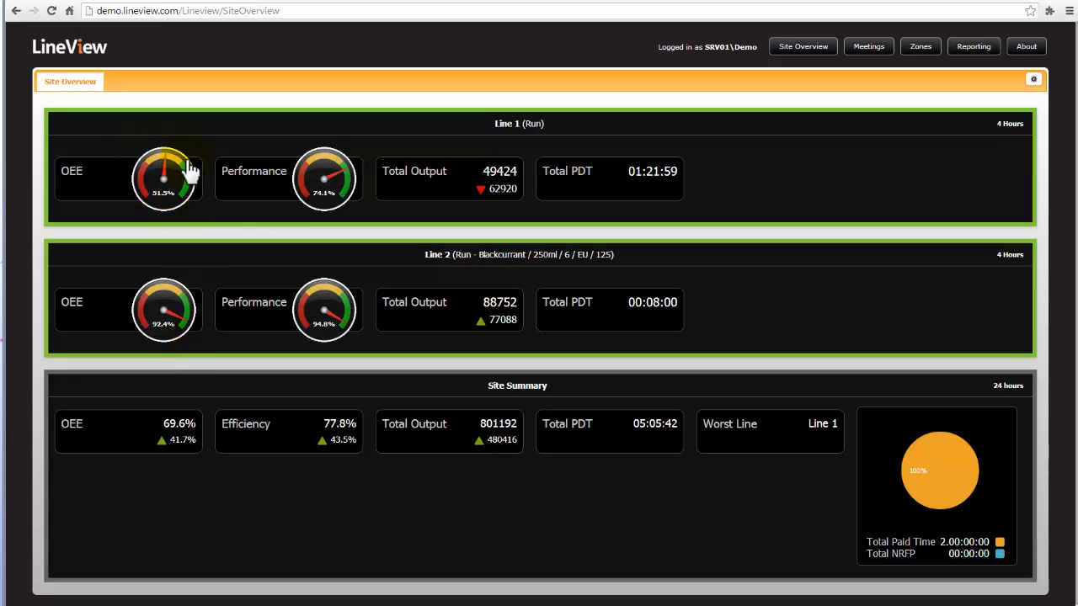
mouse_move(203, 221)
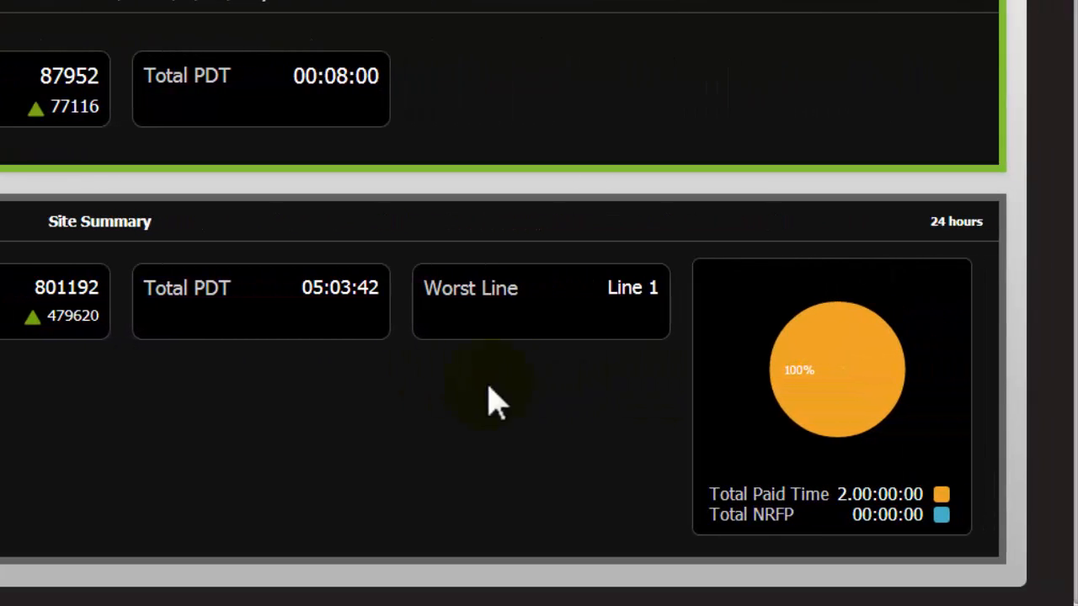
mouse_move(972, 227)
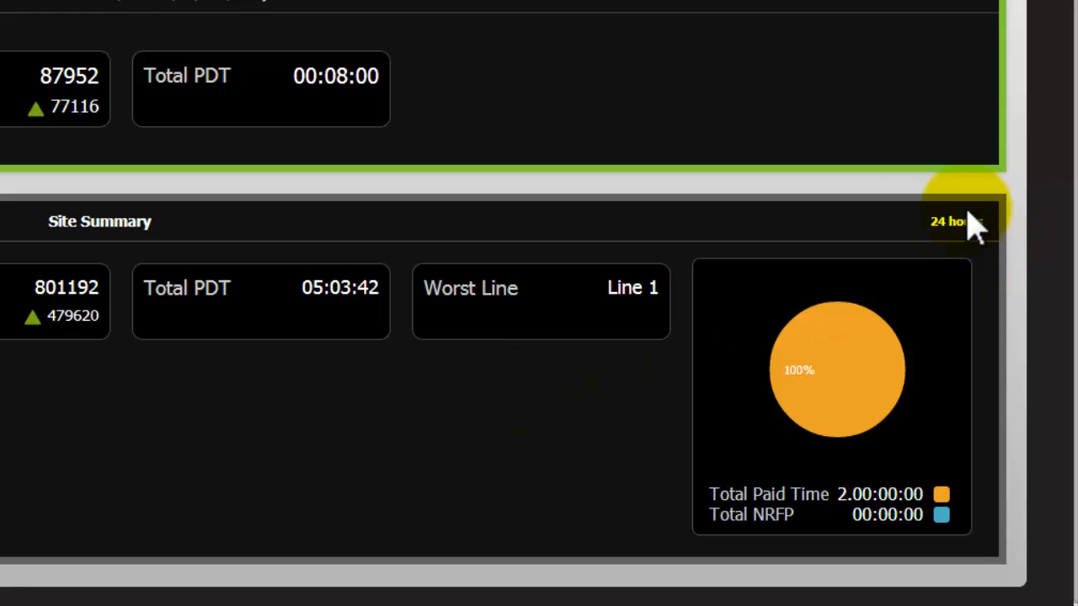
mouse_move(750, 454)
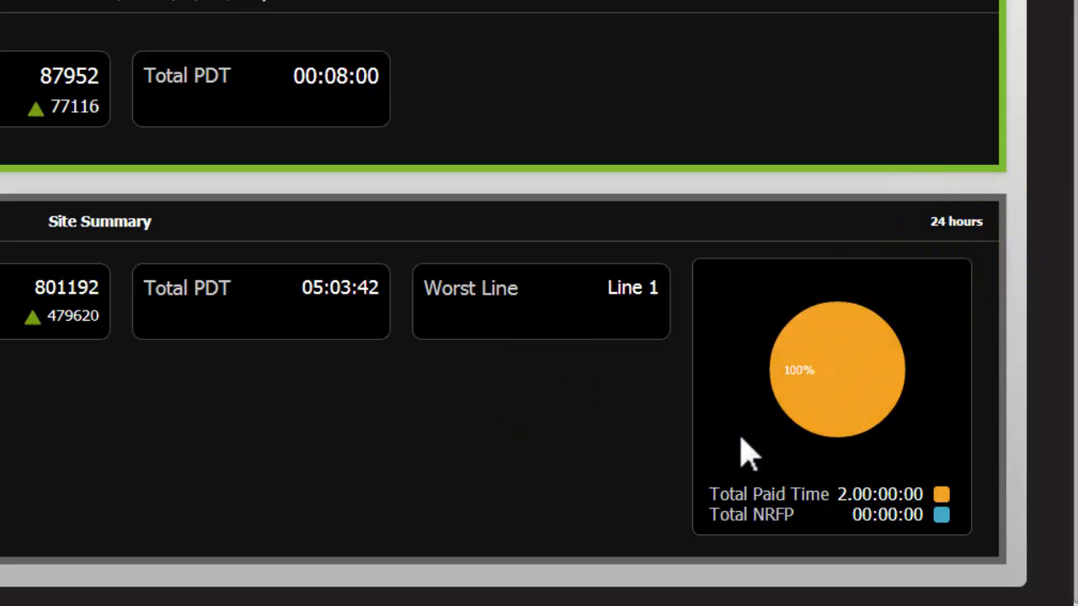